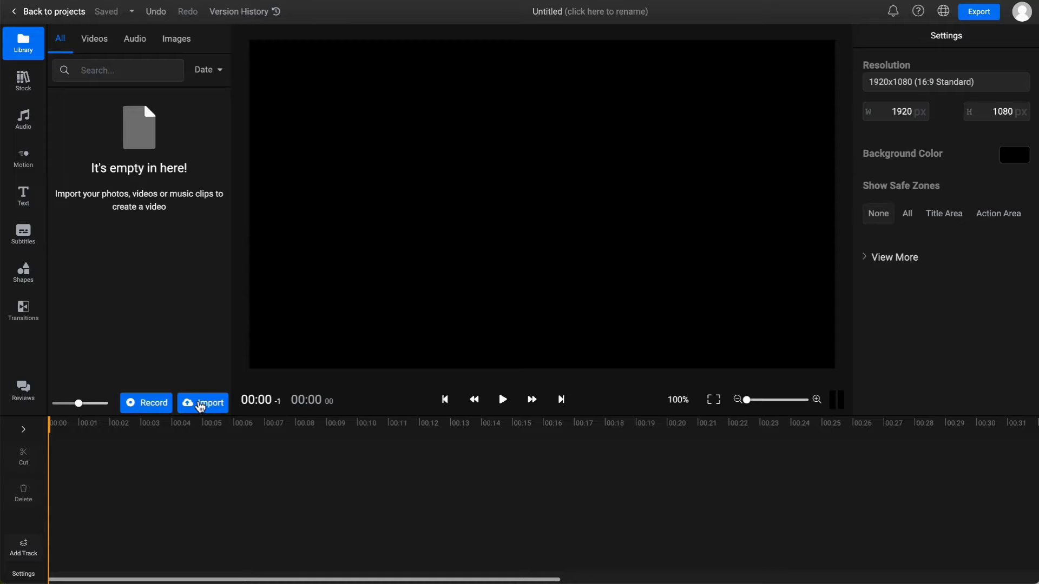
# - Import all three MP4 videos from the Videos for testing folder on My device
pyautogui.click(202, 402)
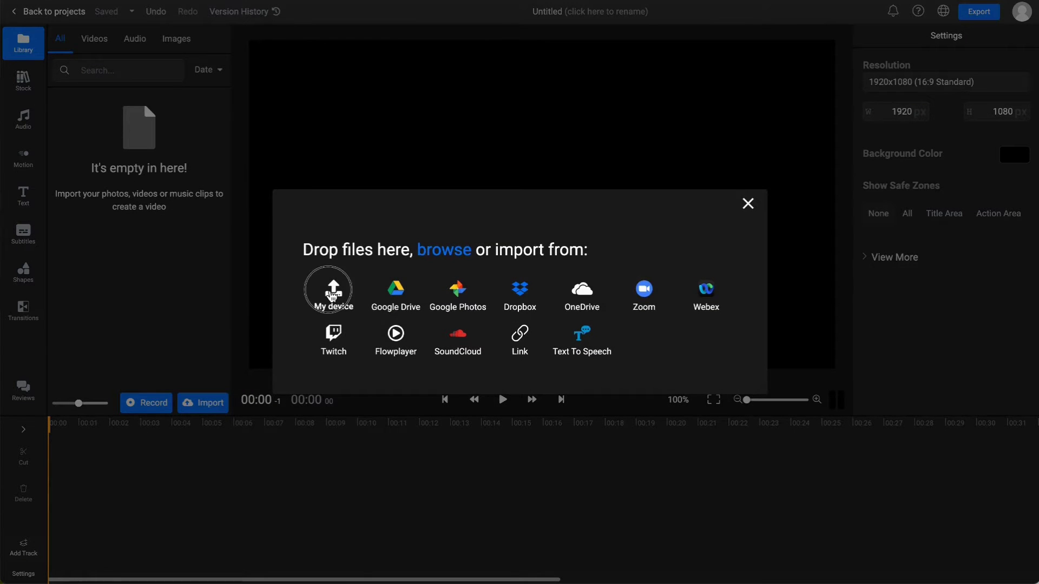
pyautogui.click(328, 290)
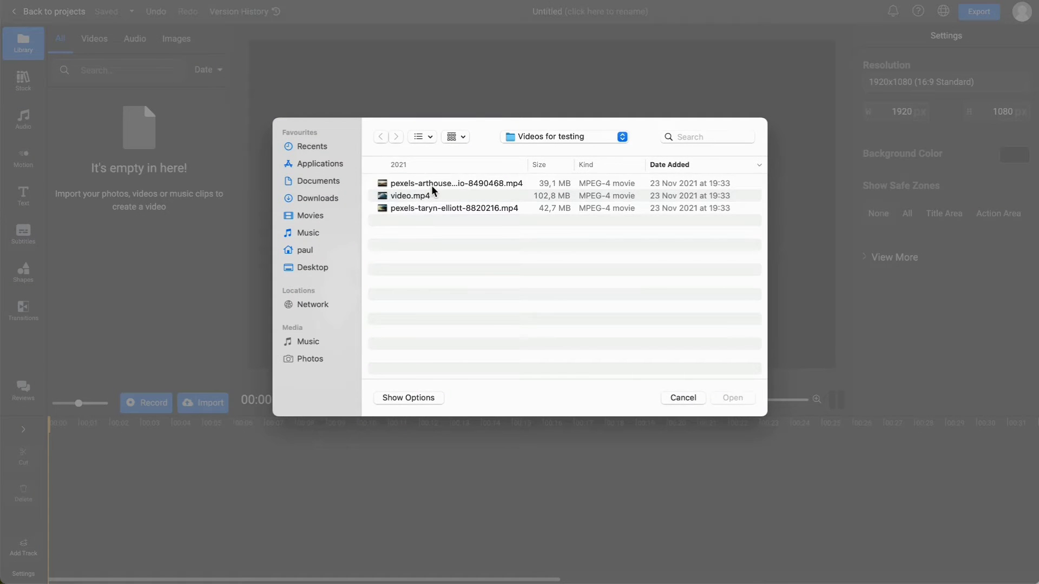
pyautogui.press('cmd+a')
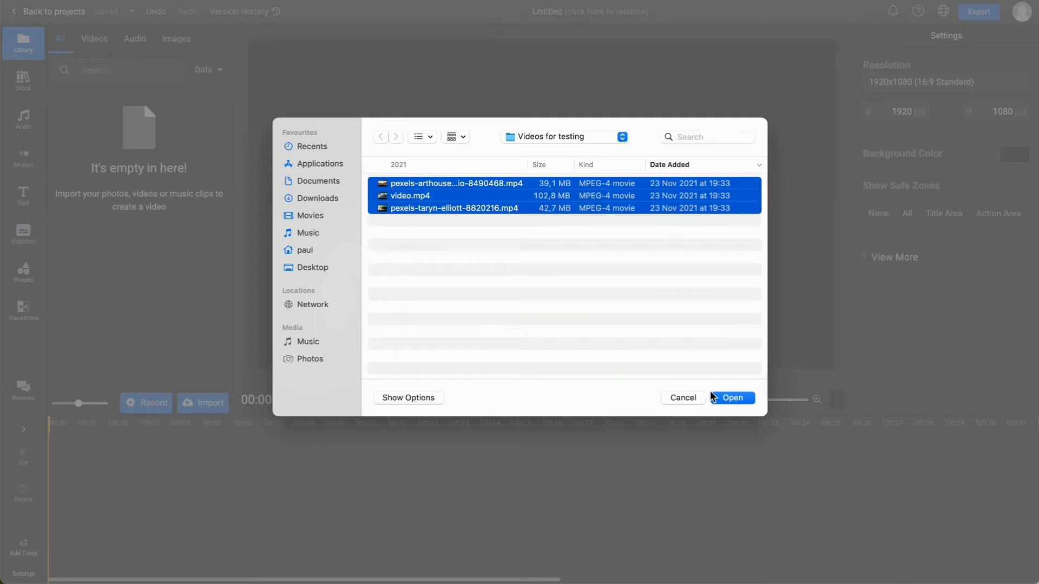
pyautogui.click(732, 397)
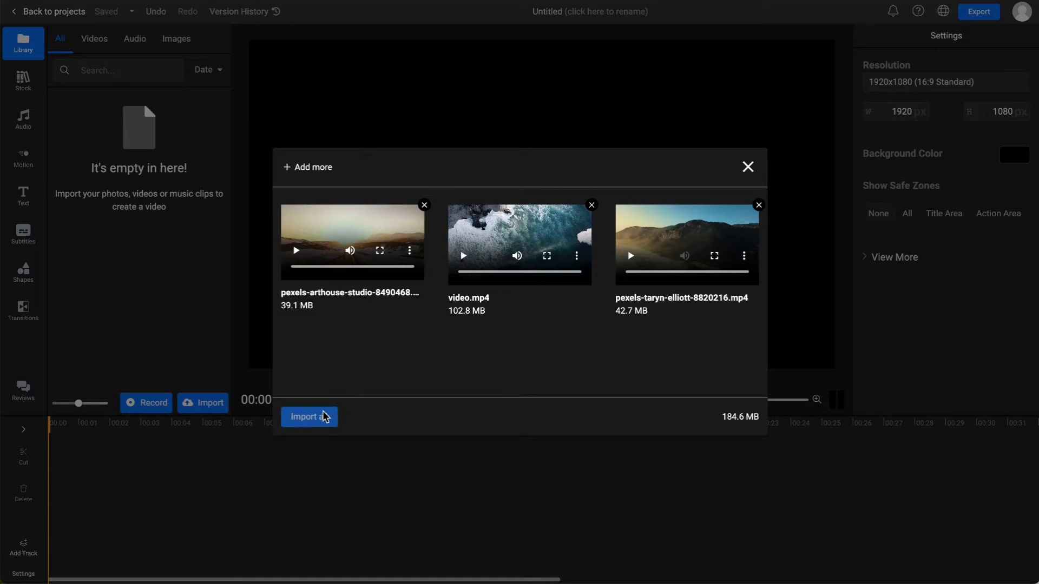
pyautogui.click(309, 416)
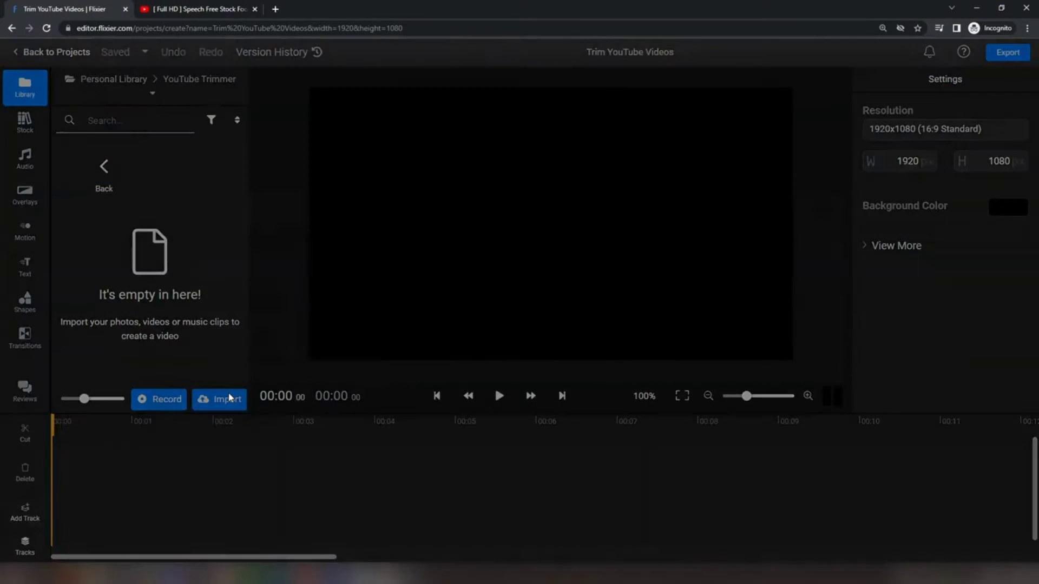
# - Import the YouTube video into the library via its pasted web link
pyautogui.click(220, 399)
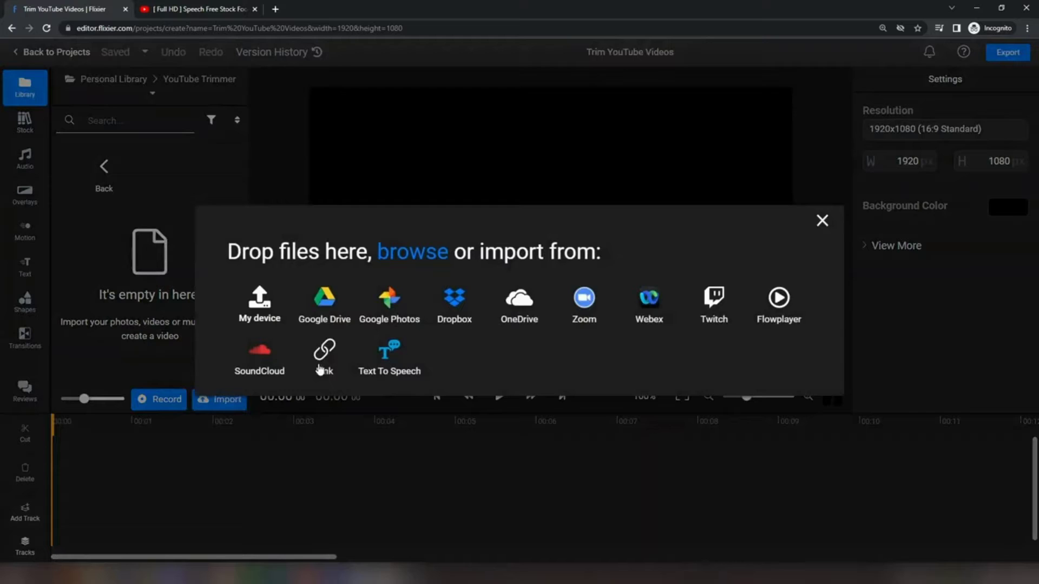
pyautogui.click(199, 9)
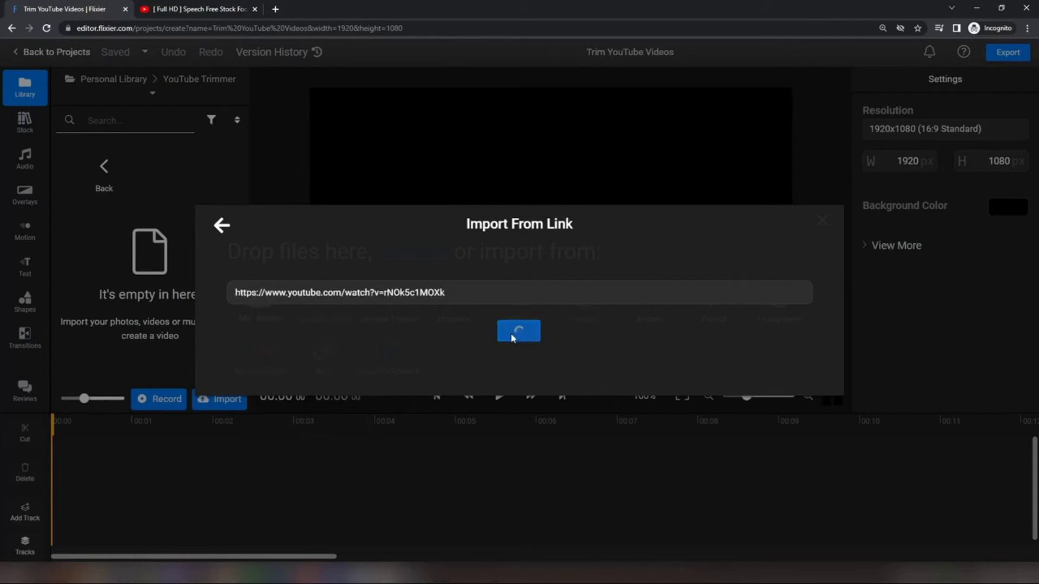
pyautogui.click(519, 332)
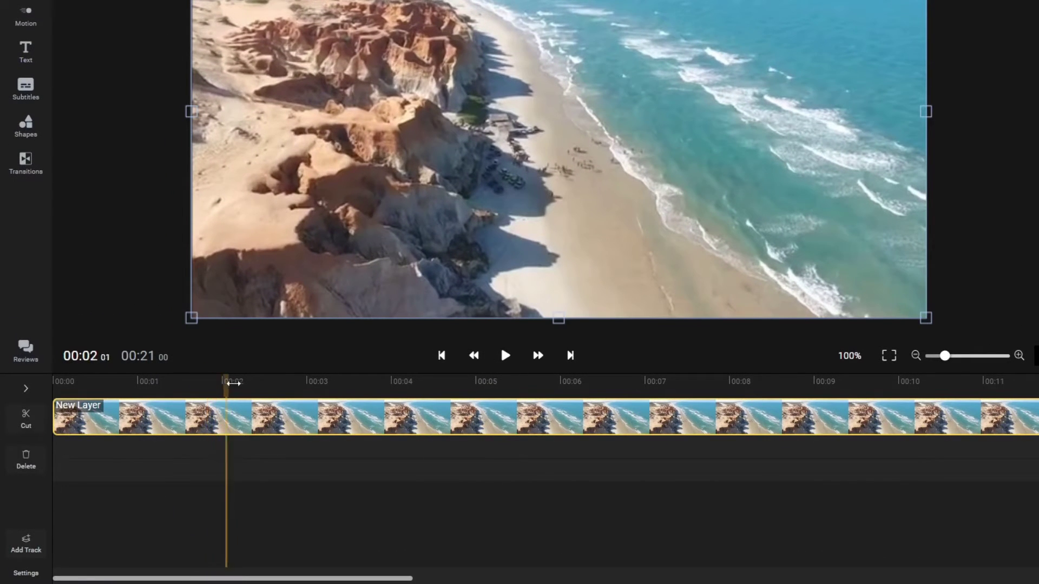
# - Place the playhead at 00:06 and cut the aerial beach clip there
pyautogui.click(582, 381)
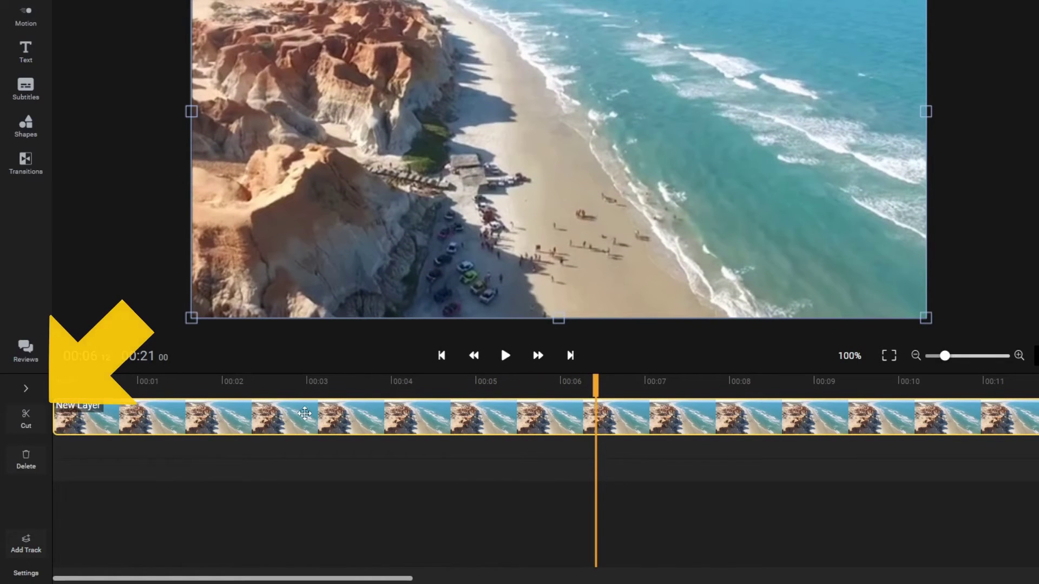
pyautogui.click(25, 418)
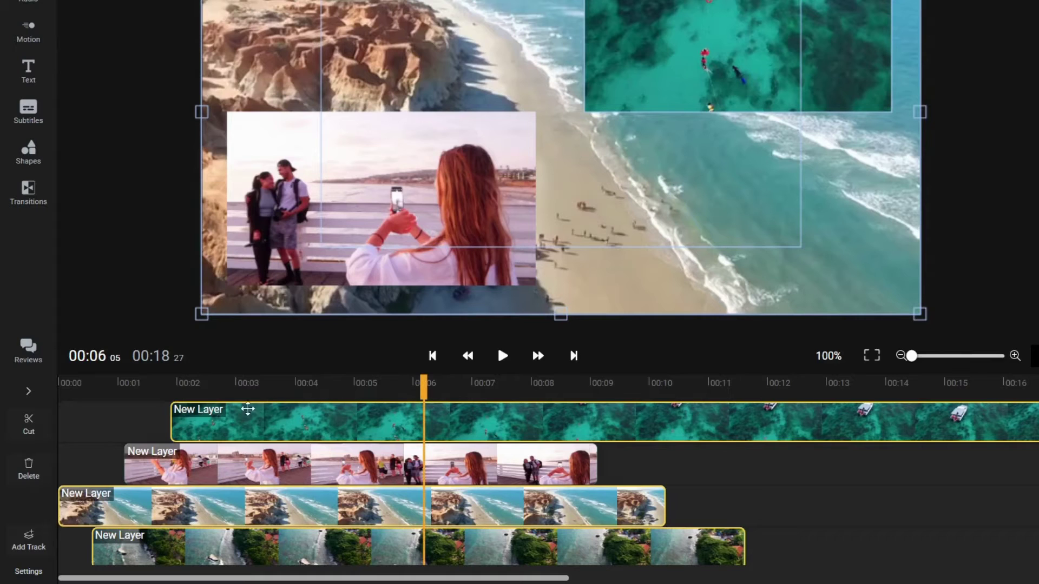
# - Cut all four selected clips at the 00:06 playhead position
pyautogui.click(28, 424)
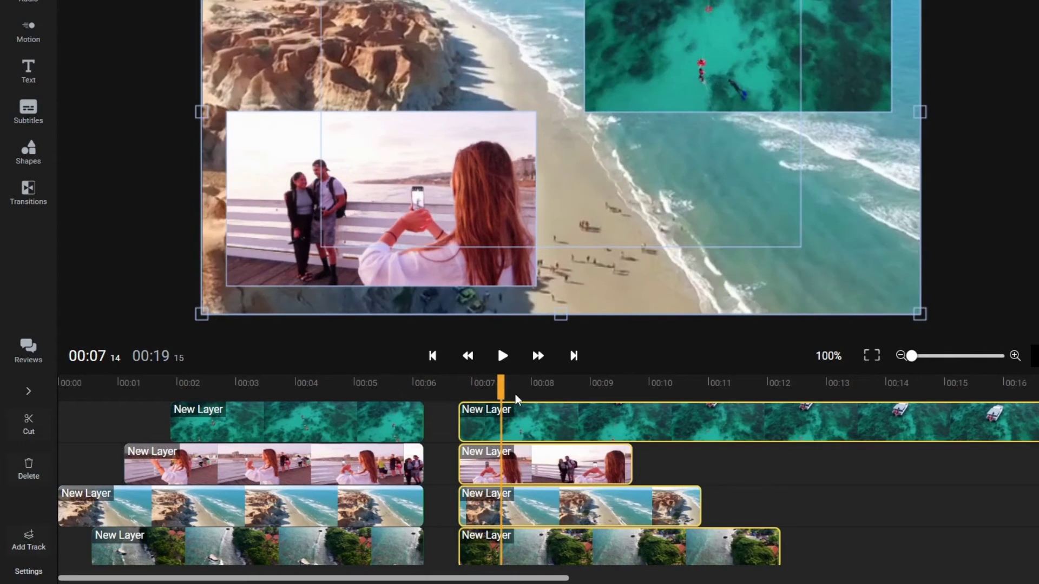
pyautogui.moveTo(541, 423)
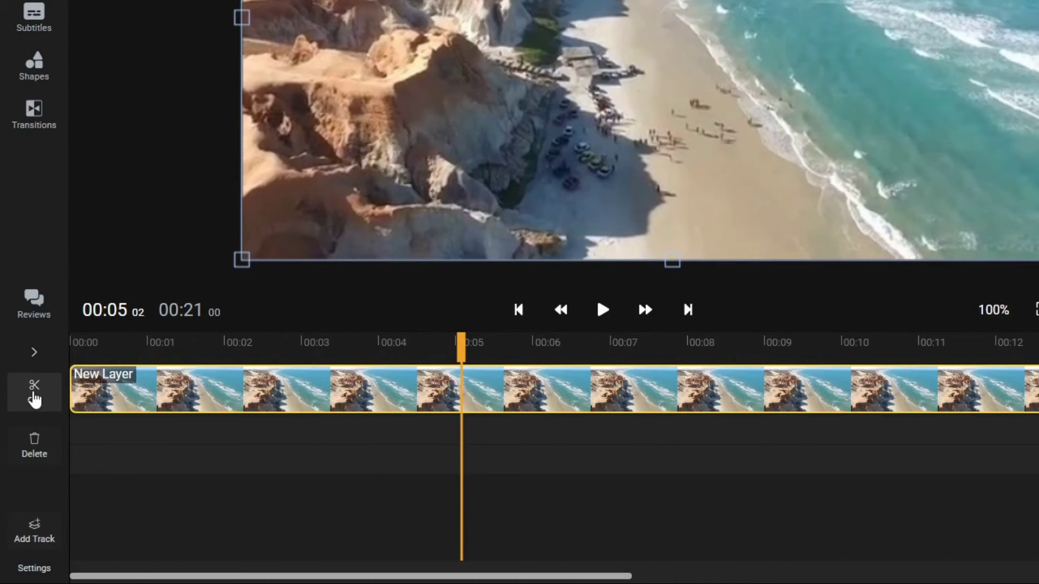
# - Cut the beach clip at the five-second mark
pyautogui.click(33, 391)
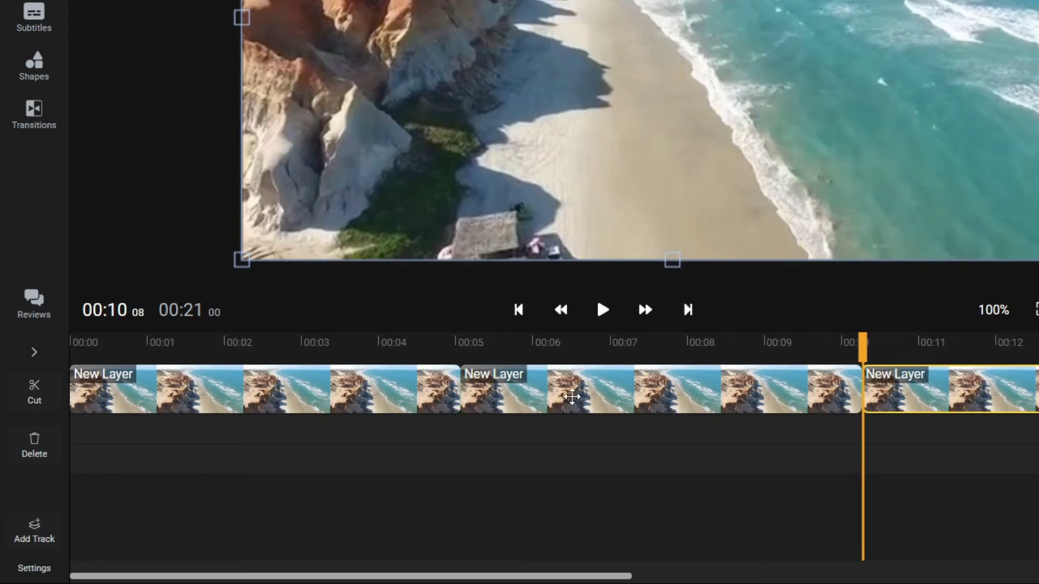
# - Bring up the context menu on the middle beach clip piece to delete it
pyautogui.rightClick(574, 398)
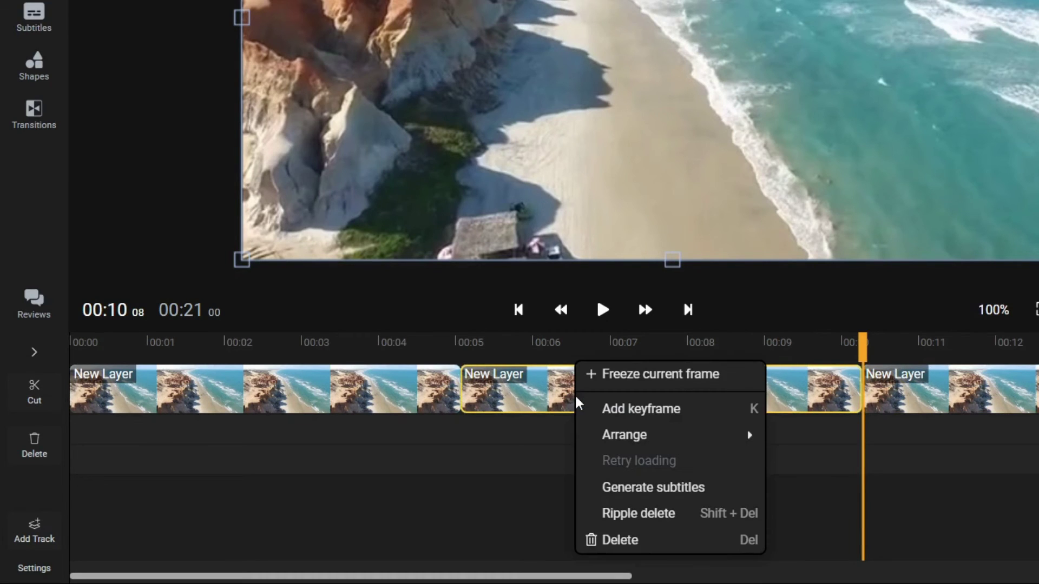
pyautogui.moveTo(609, 540)
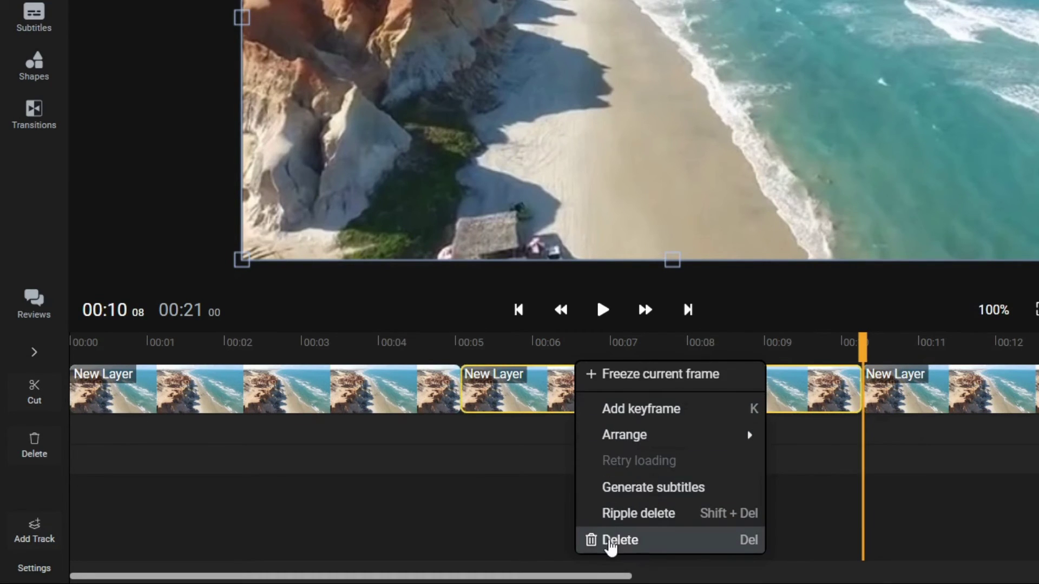